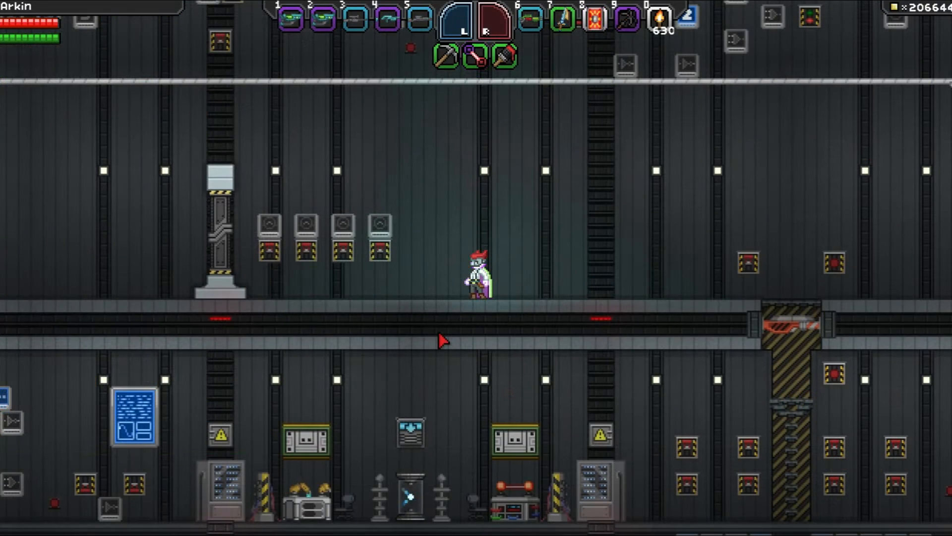
pyautogui.moveTo(450, 255)
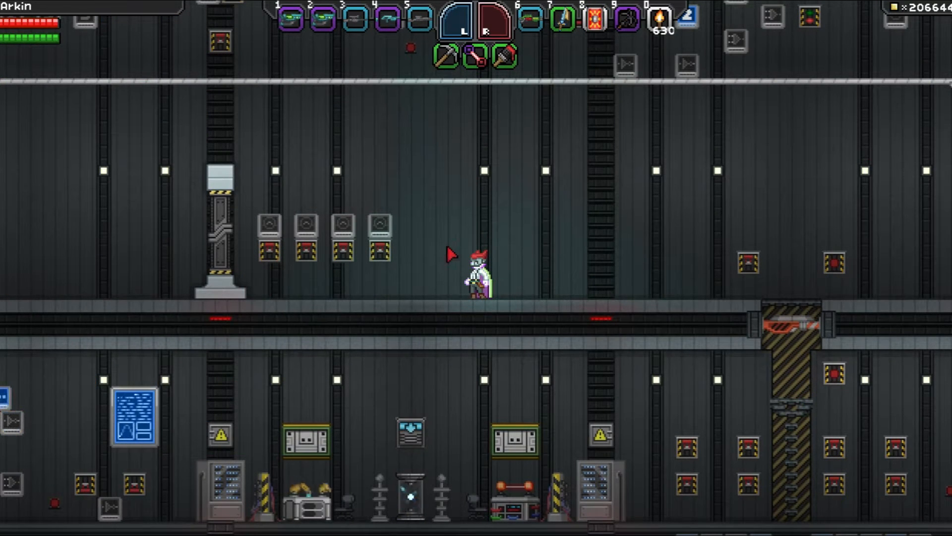
pyautogui.moveTo(456, 254)
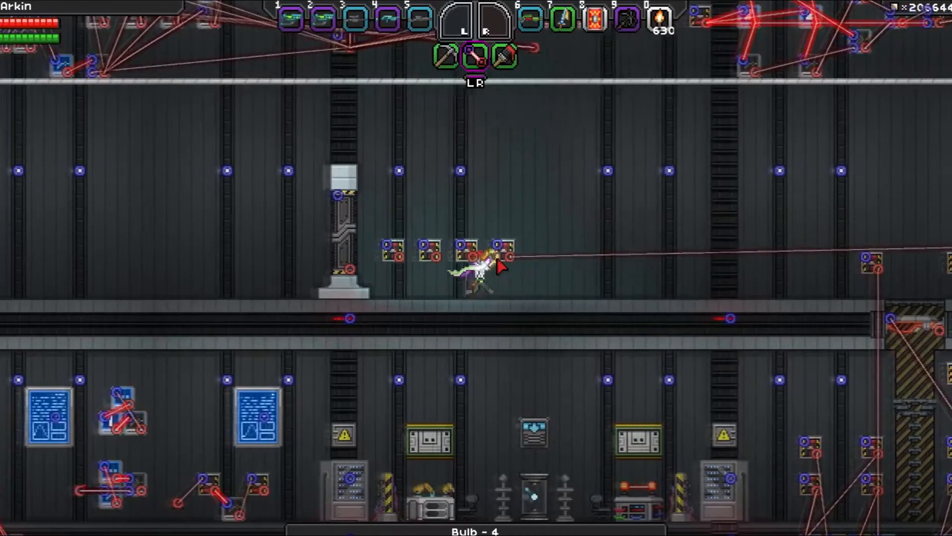
# - Leave the wiring view, then bring up the inventory to fetch logic gates
pyautogui.press('i')
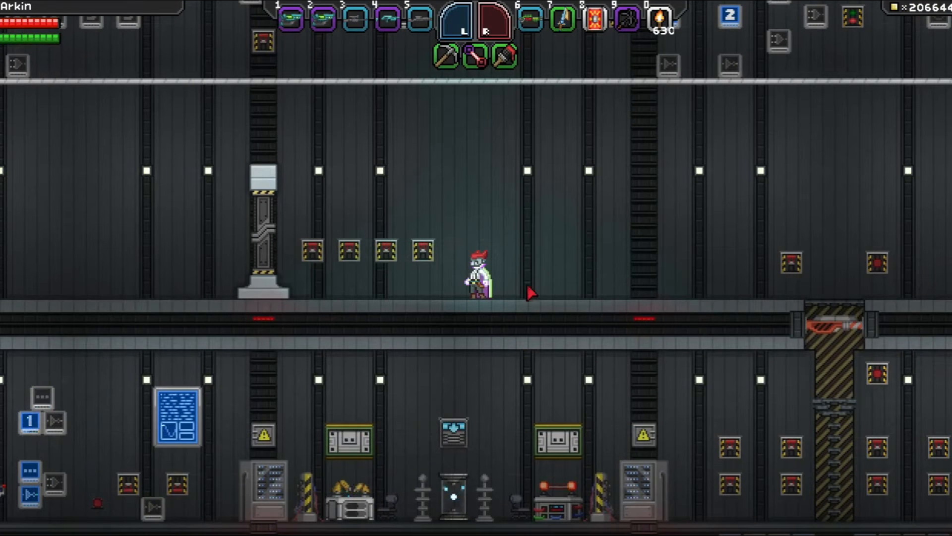
pyautogui.moveTo(322, 152)
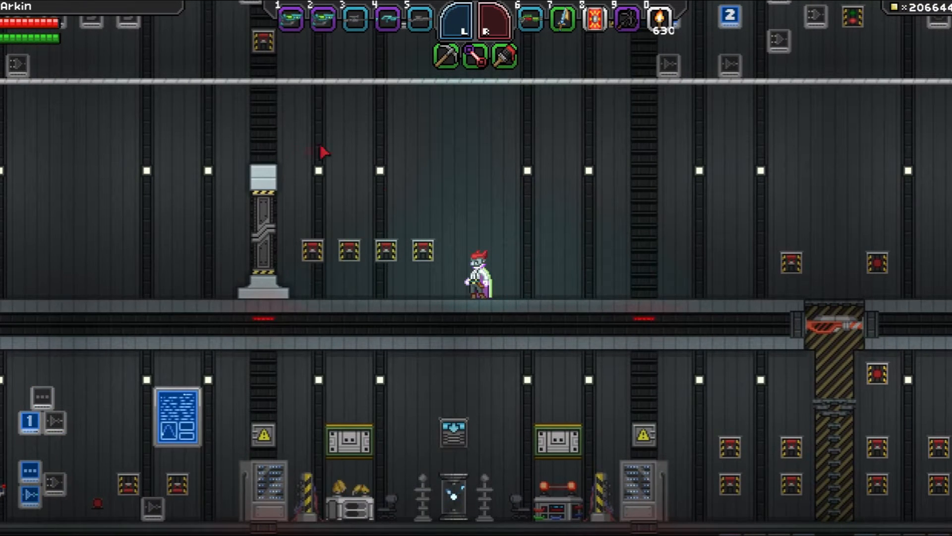
pyautogui.moveTo(373, 319)
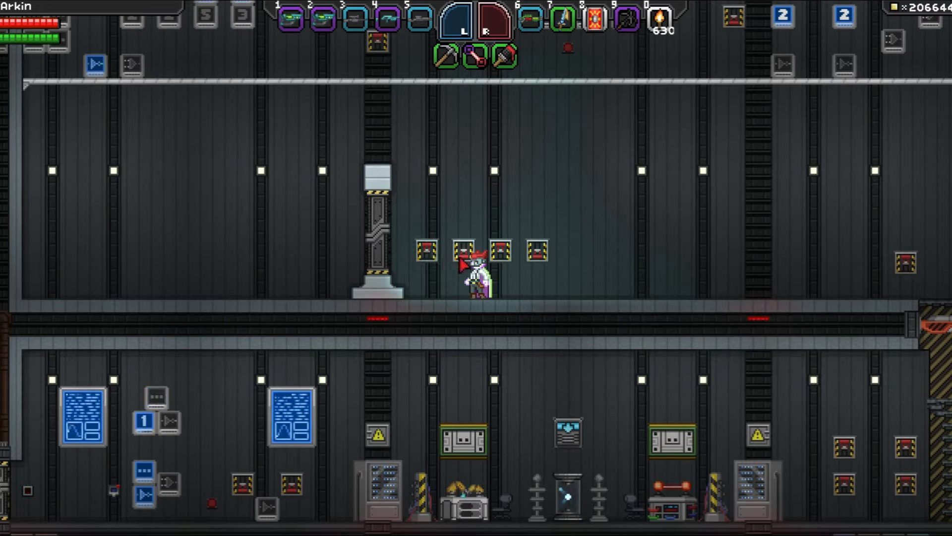
pyautogui.moveTo(543, 270)
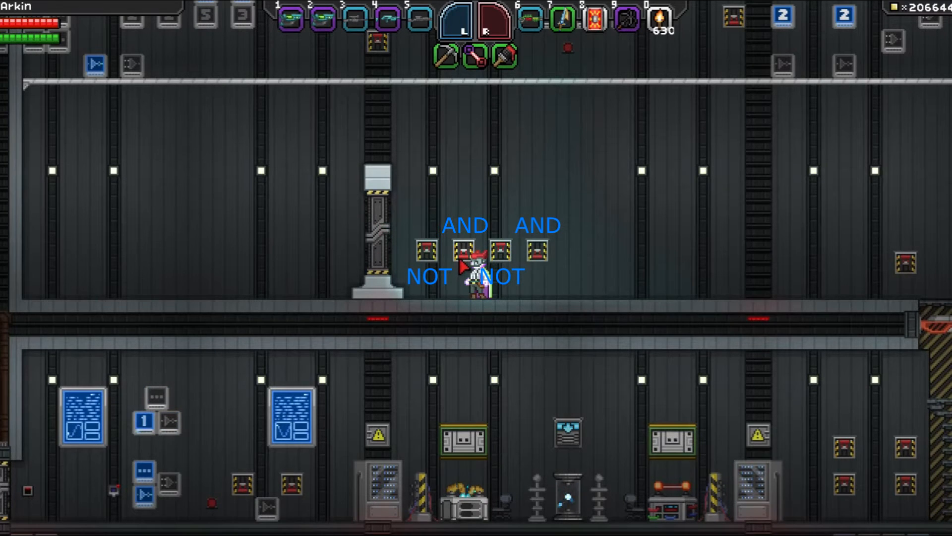
pyautogui.press('i')
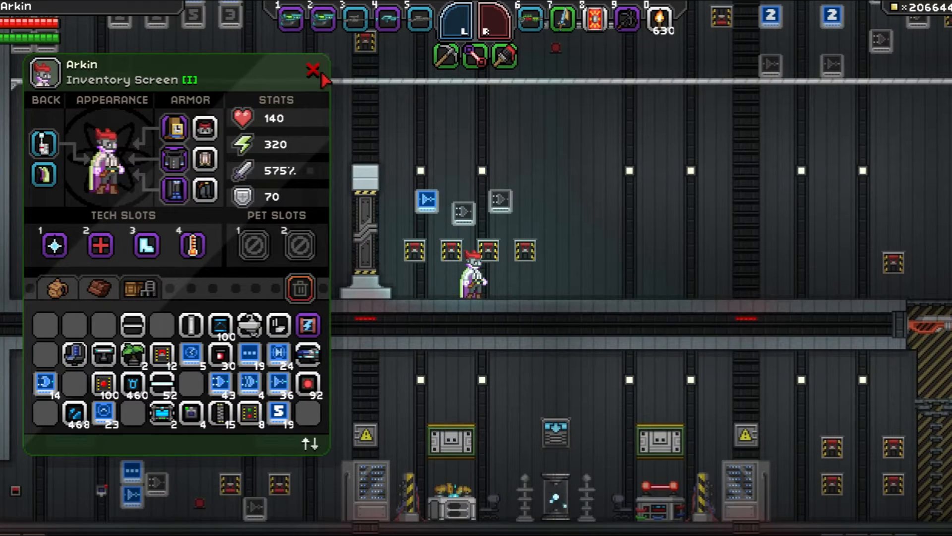
# - Close the inventory after placing the NOT gate and two AND gates above the boxes
pyautogui.click(315, 70)
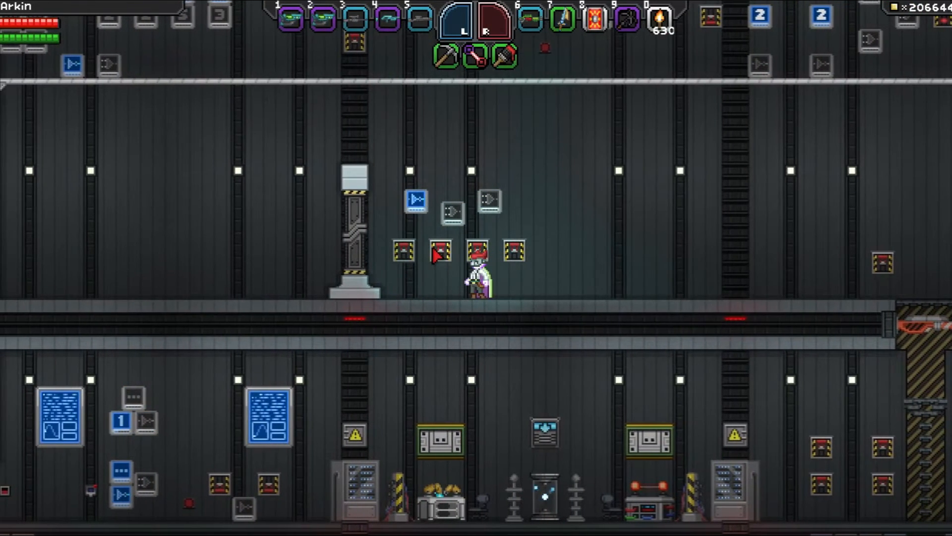
pyautogui.hscroll(3)
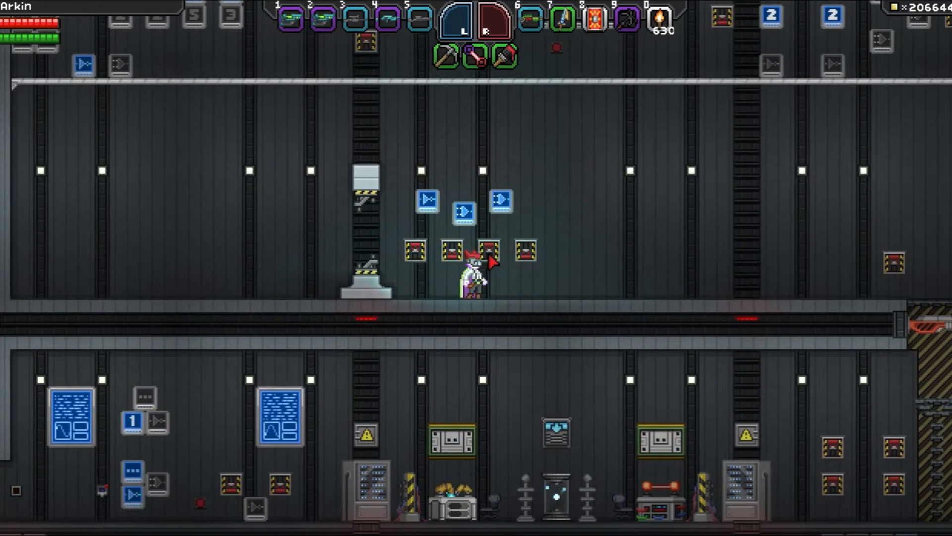
# - Scroll to the wiring tool to show the gate and box wire nodes, then exit
pyautogui.hscroll(3)
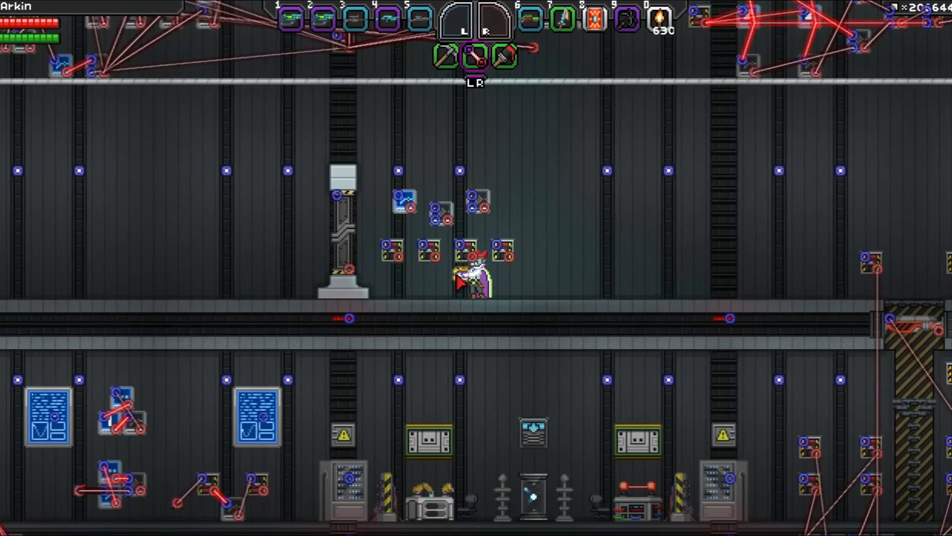
pyautogui.press('i')
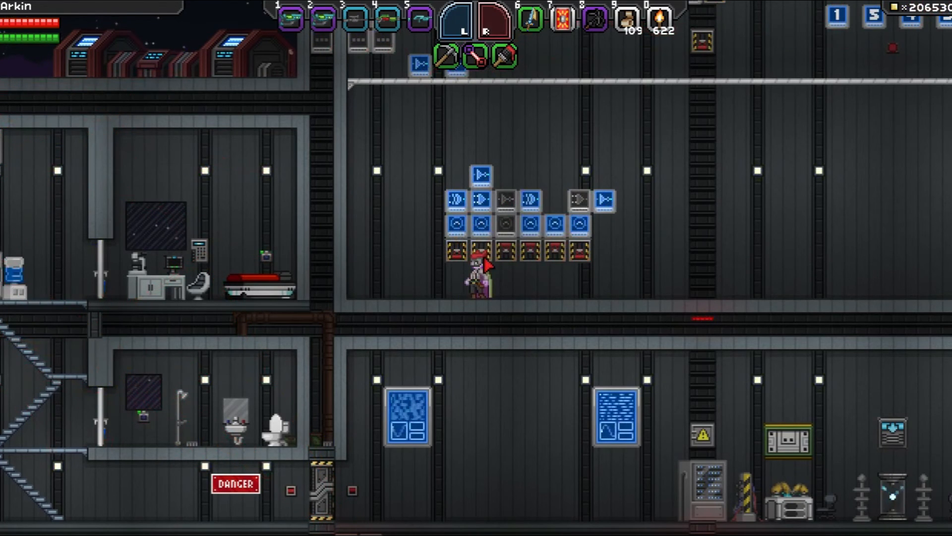
# - Head toward the ship's outer decks above the planet
pyautogui.hscroll(-3)
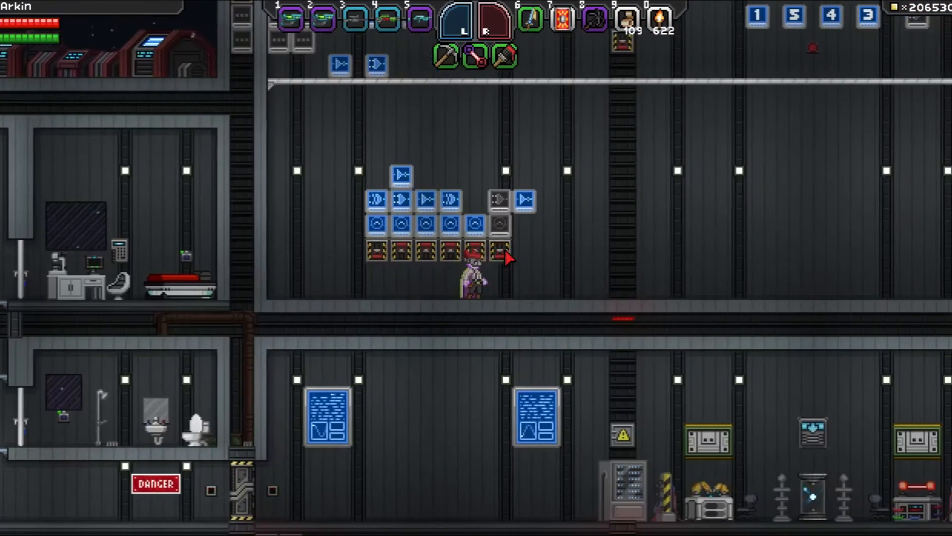
pyautogui.hscroll(3)
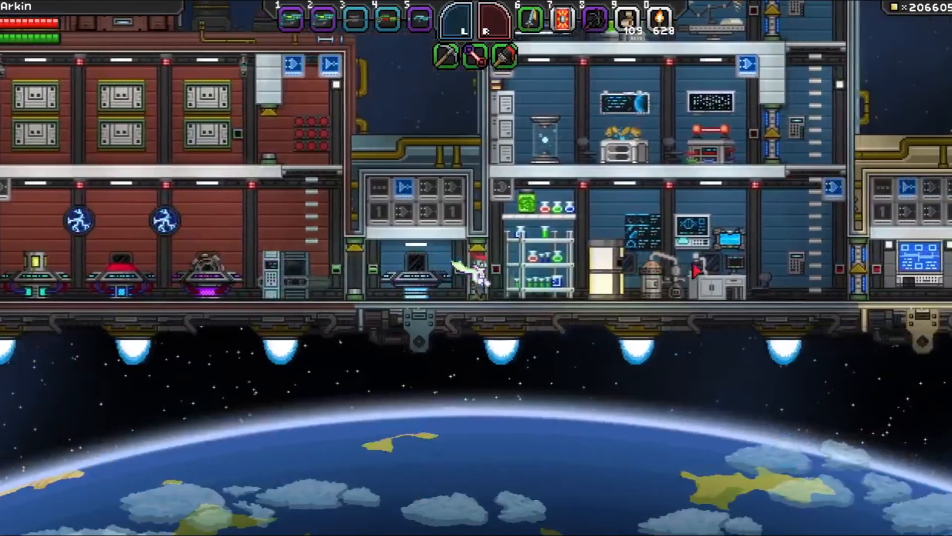
# - Walk into the green-hulled section and bring up the character inventory
pyautogui.hscroll(3)
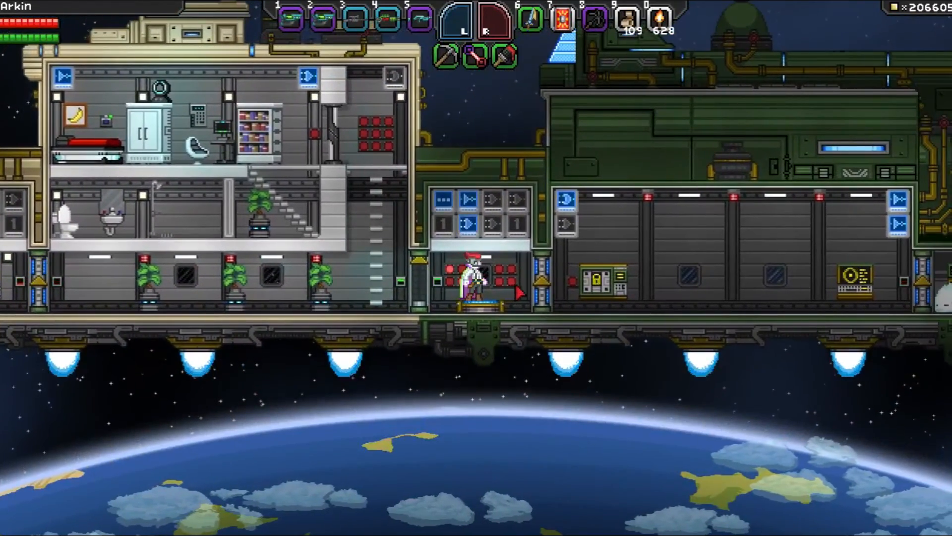
pyautogui.press('i')
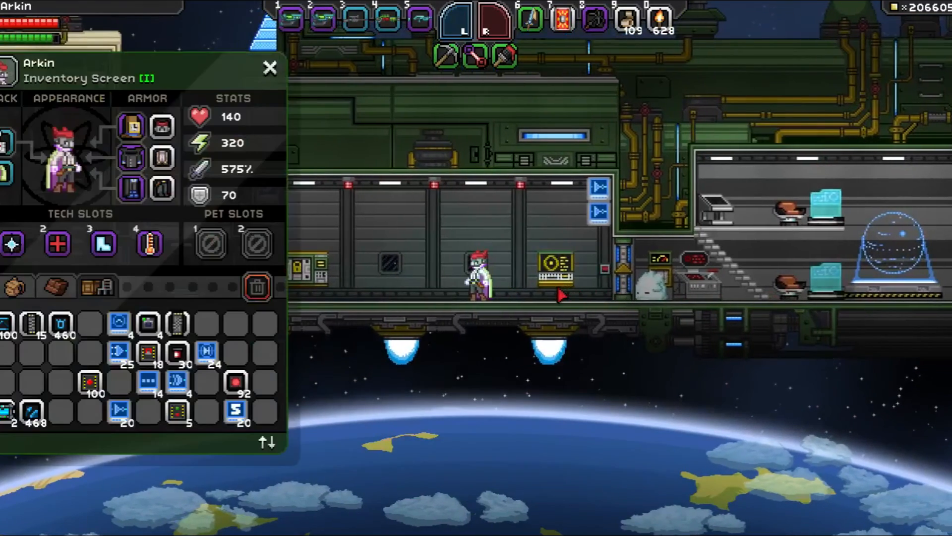